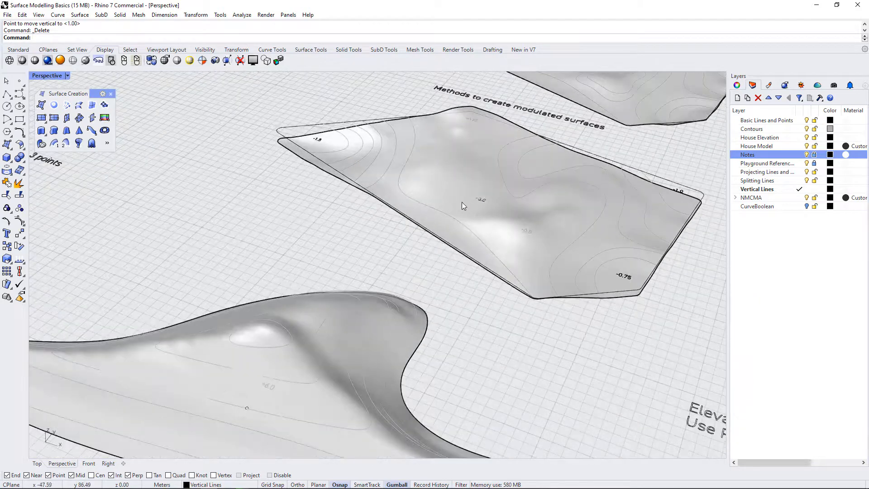
Set the Perspective viewport to a Top view of the exercise sheet
{"action": "left_click", "coordinate": [464, 206]}
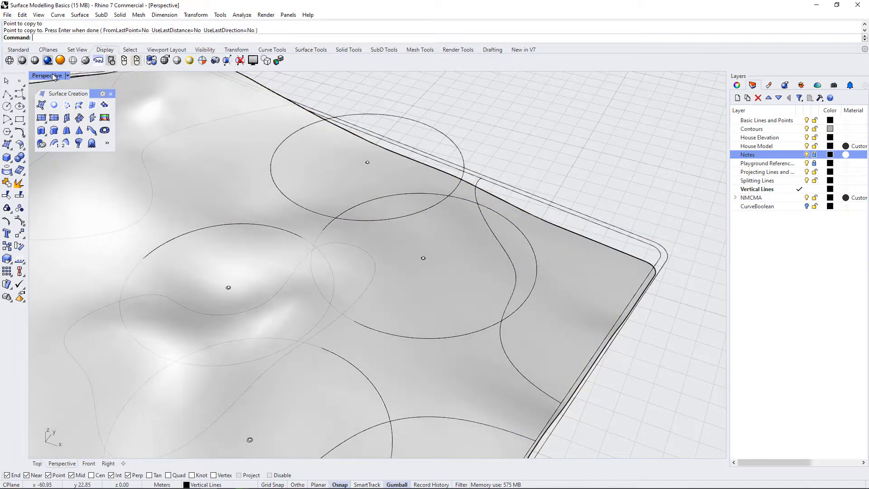
{"action": "left_click", "coordinate": [36, 463]}
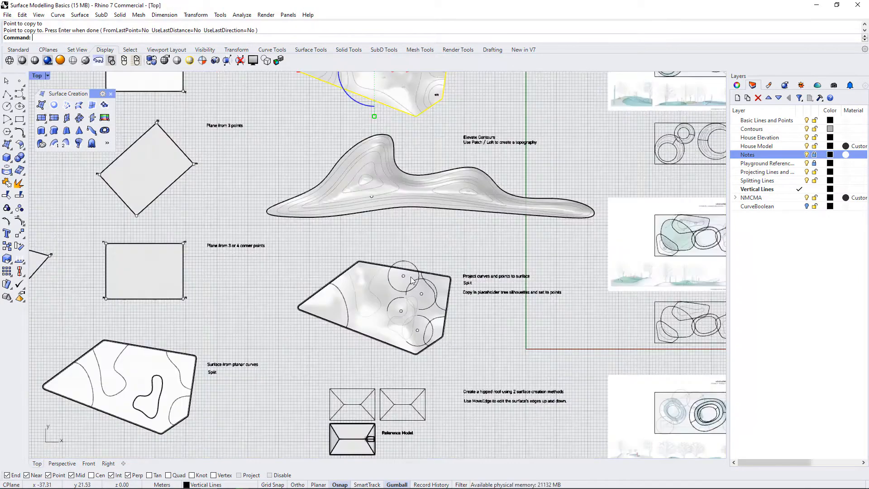
Zoom in on the toposurface and clear the selected circle
{"action": "scroll", "scroll_direction": "up", "scroll_amount": 3}
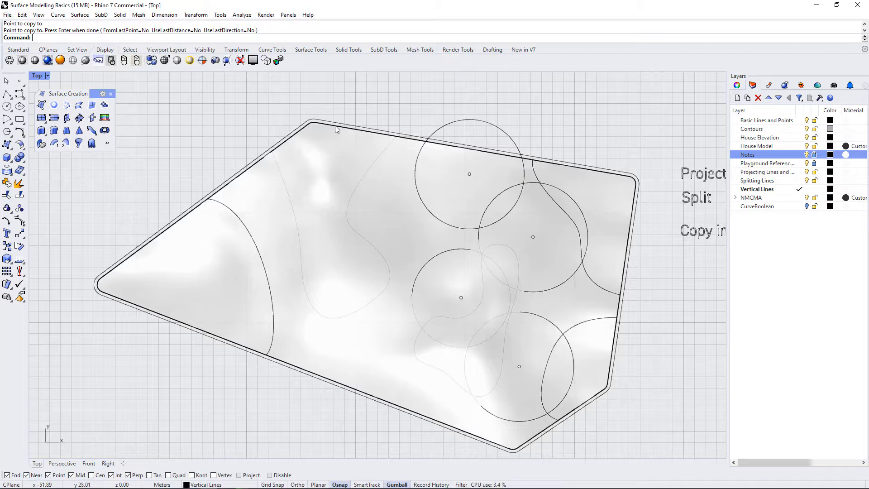
{"action": "mouse_move", "coordinate": [361, 190]}
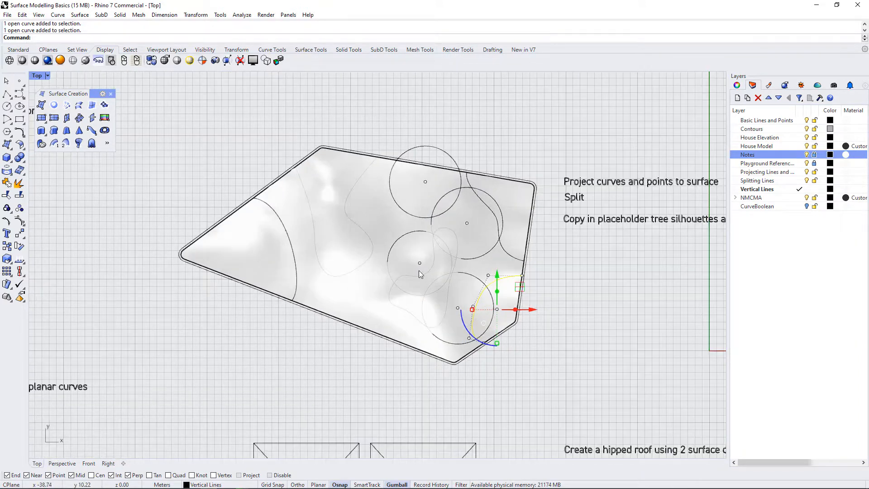
{"action": "mouse_move", "coordinate": [465, 272]}
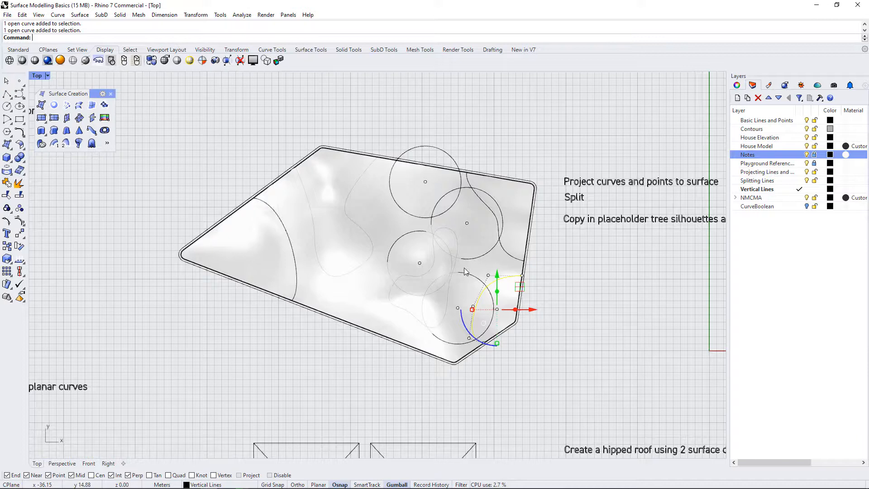
{"action": "left_click", "coordinate": [391, 246]}
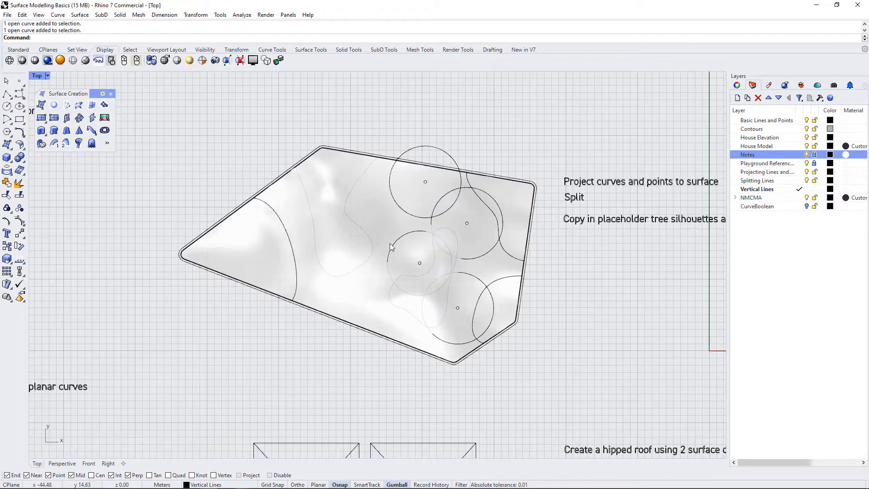
{"action": "mouse_move", "coordinate": [373, 209]}
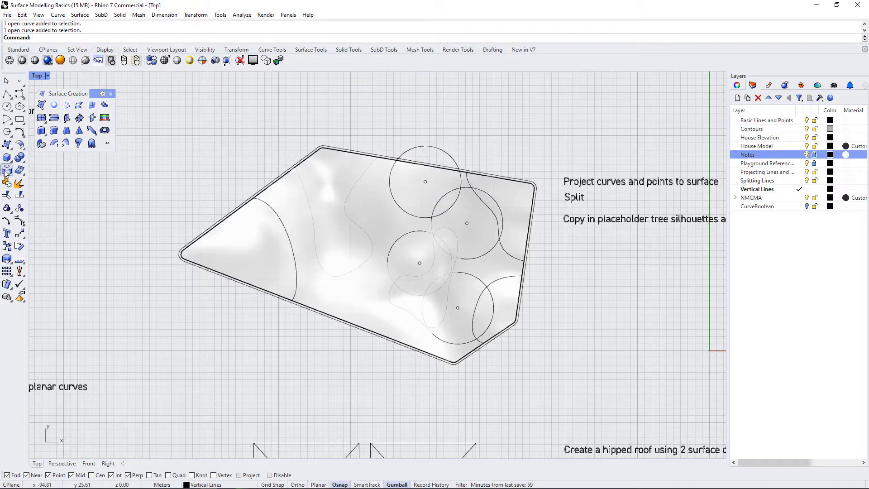
{"action": "mouse_move", "coordinate": [8, 170]}
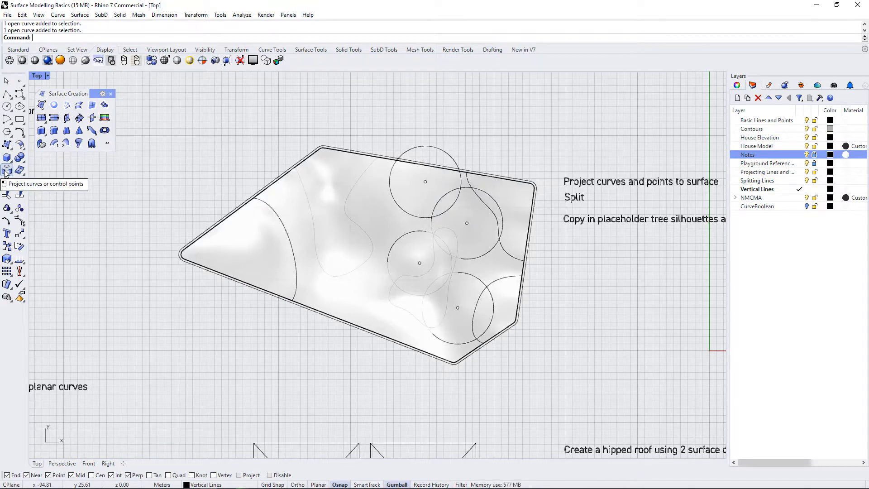
Run Project with the grass-zone curves and tree centre points, choosing the terrain surface as target
{"action": "left_click", "coordinate": [7, 171]}
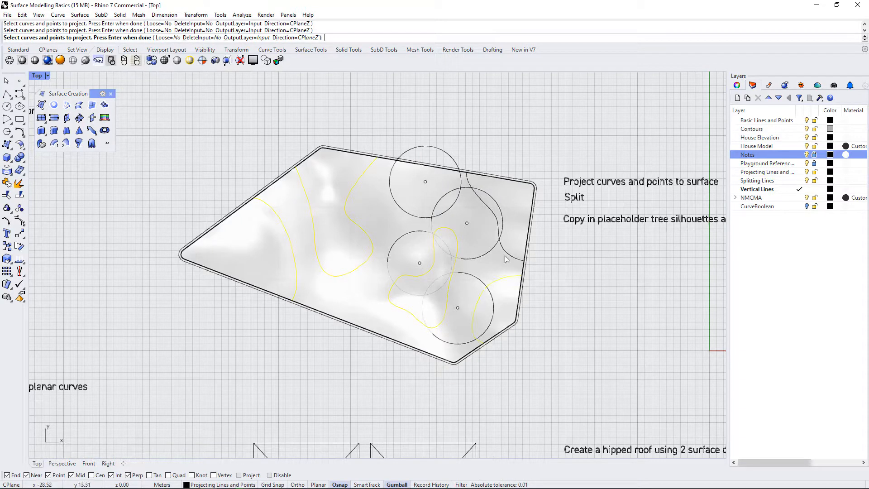
{"action": "left_click", "coordinate": [468, 228]}
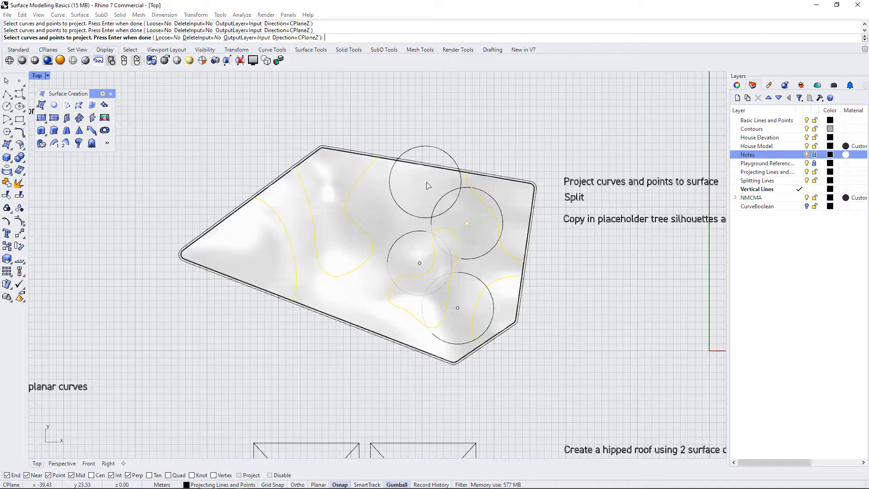
{"action": "left_click", "coordinate": [420, 269]}
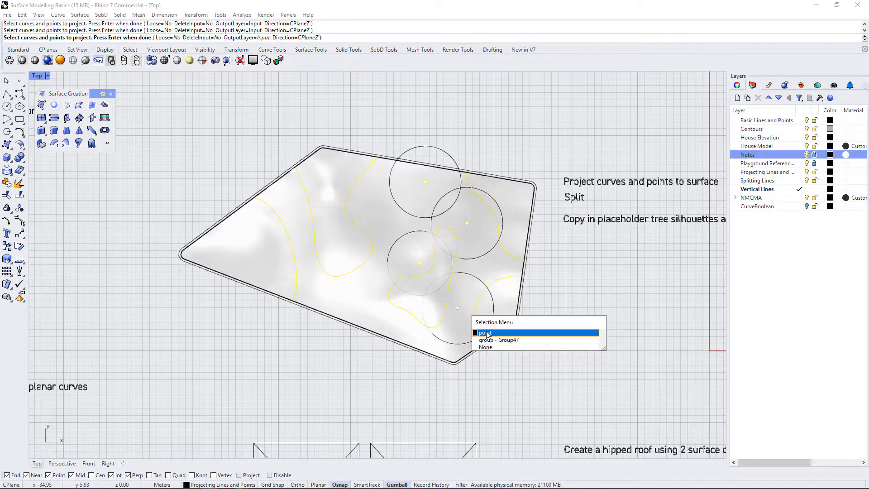
{"action": "left_click", "coordinate": [484, 333]}
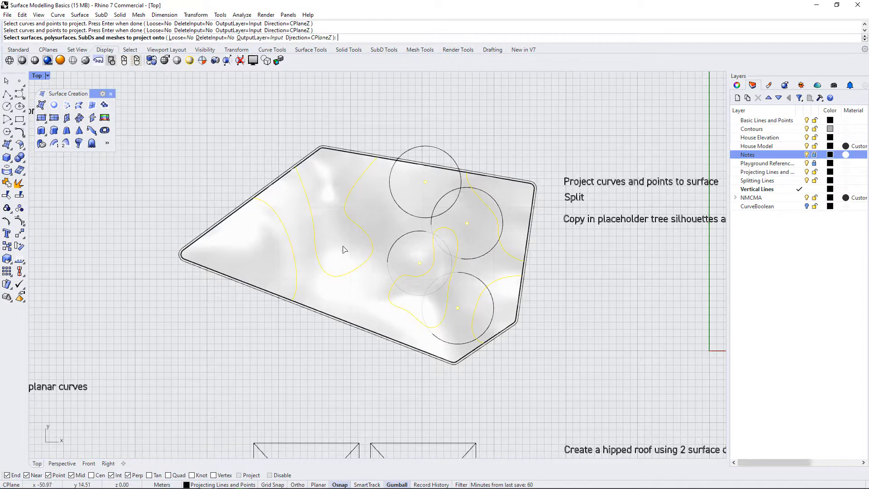
{"action": "left_click", "coordinate": [344, 248]}
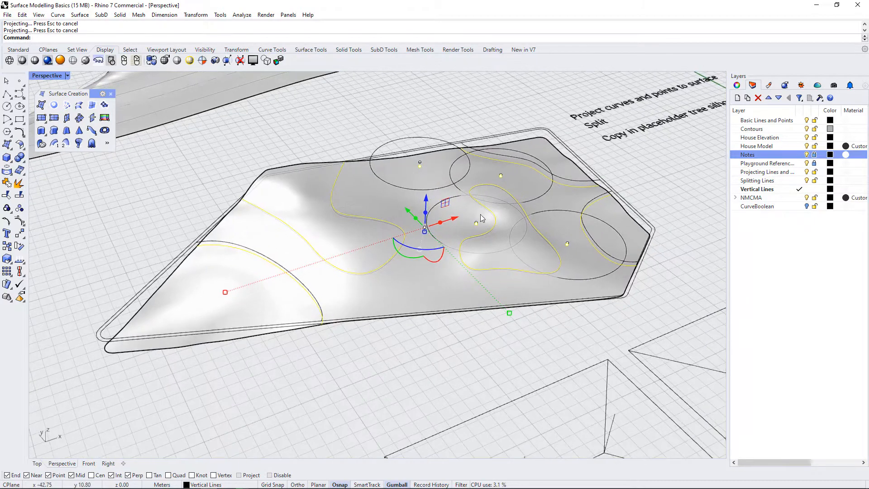
Complete the projection onto the toposurface and check it in Perspective
{"action": "type", "text": "G"}
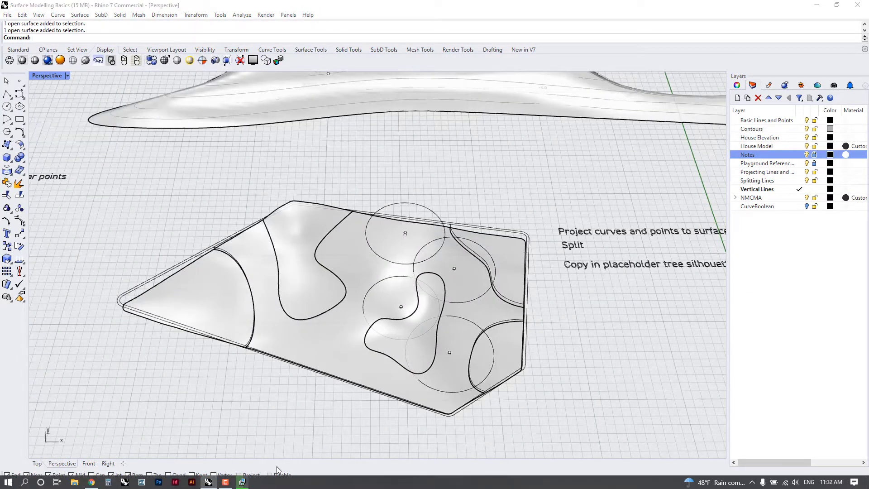
Browse the RECOVERY drive's Rhino folder and open the Scale-Silhouettes model
{"action": "left_click", "coordinate": [73, 481]}
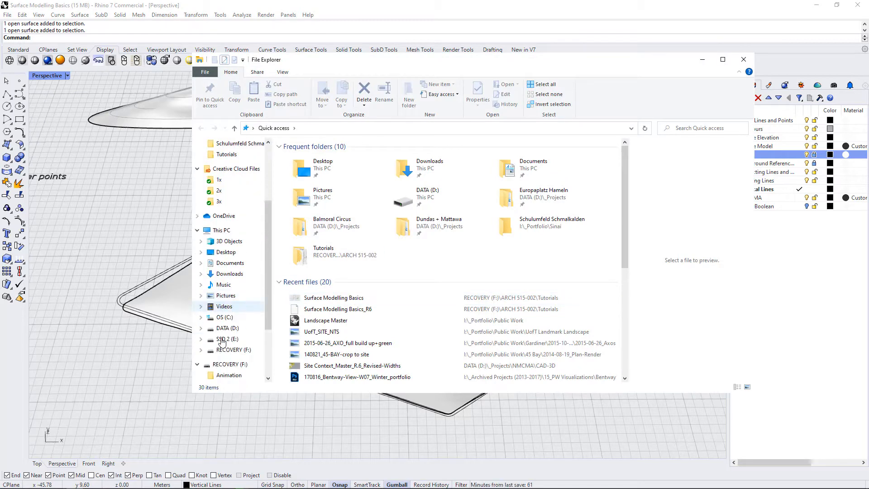
{"action": "left_click", "coordinate": [227, 349]}
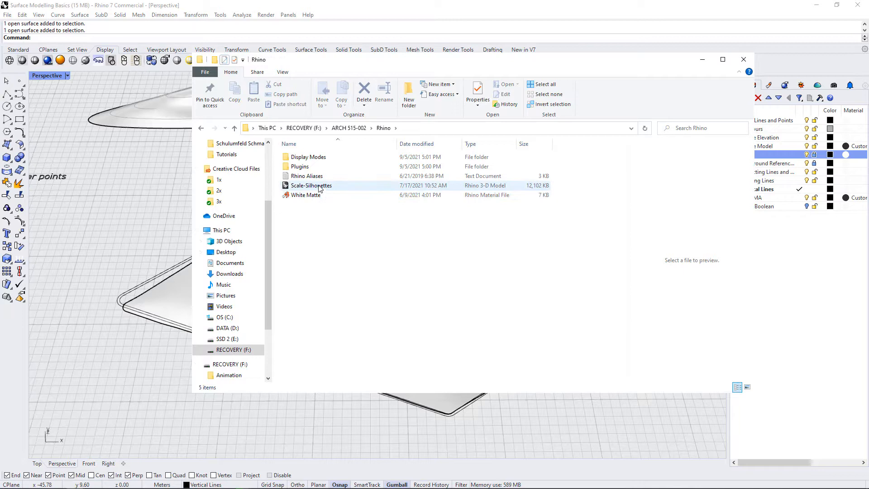
{"action": "left_click", "coordinate": [311, 184]}
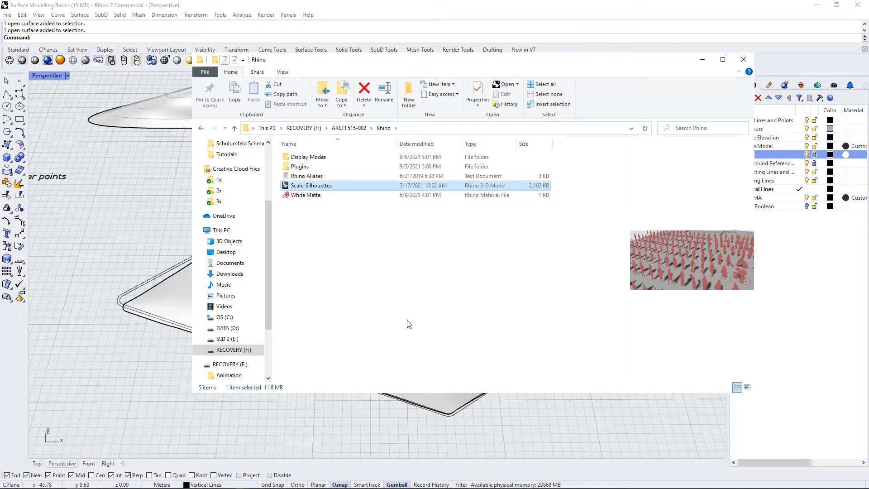
{"action": "double_click", "coordinate": [311, 185]}
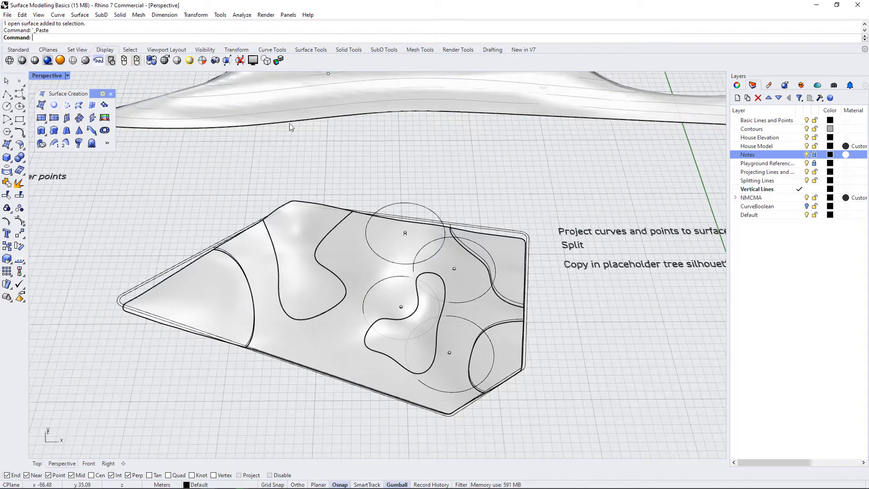
{"action": "mouse_move", "coordinate": [110, 147]}
{"action": "type", "text": "M"}
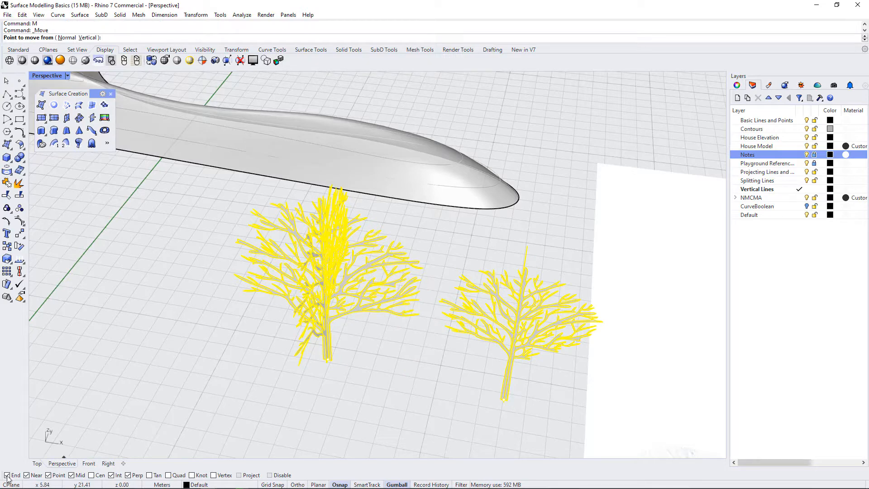
{"action": "mouse_move", "coordinate": [504, 400]}
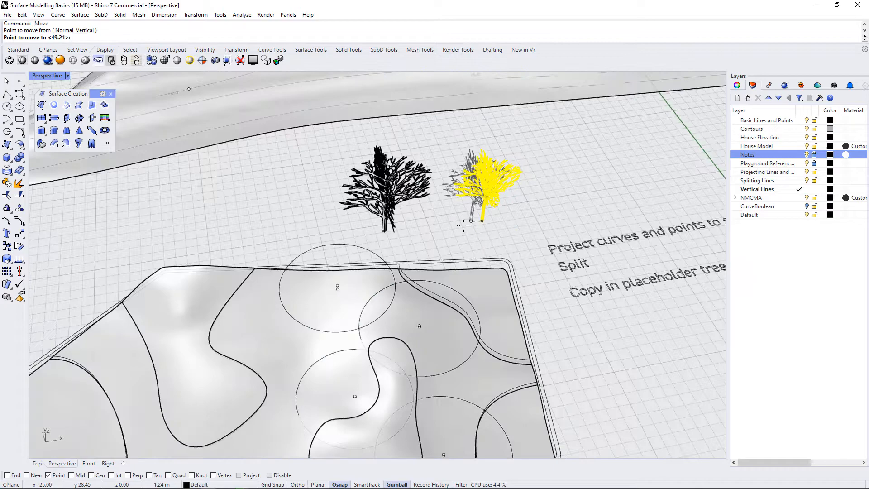
Move the placeholder tree onto the toposurface at a circle centre
{"action": "left_click", "coordinate": [337, 255]}
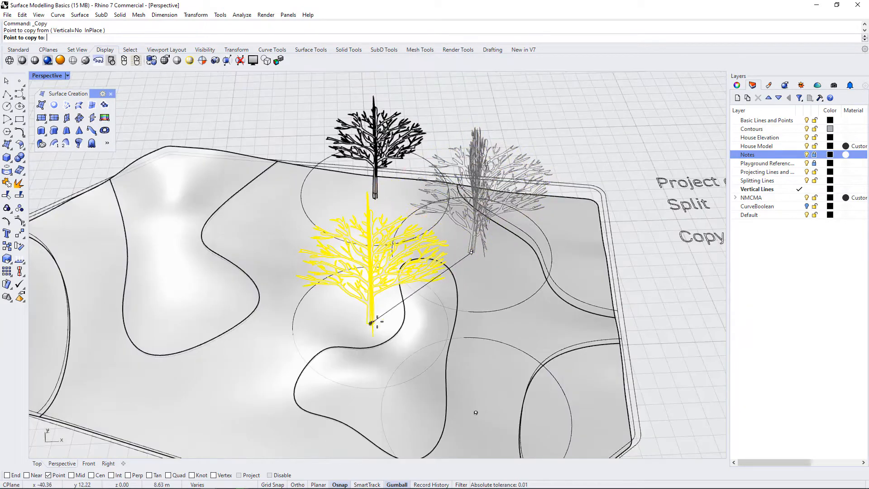
Copy the tree to each remaining circle centre on the terrain
{"action": "scroll", "scroll_direction": "up", "scroll_amount": 3}
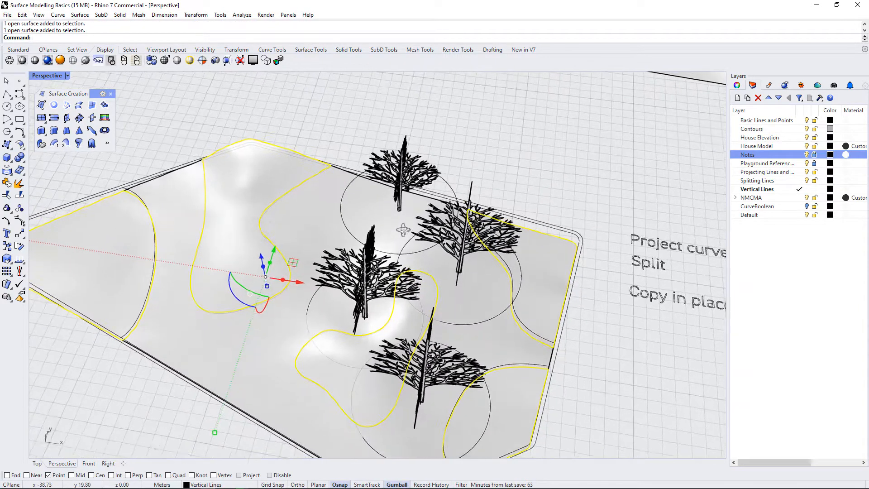
Create a Grass layer for the selected surfaces and colour it light green
{"action": "left_click", "coordinate": [738, 98]}
{"action": "type", "text": "Grass"}
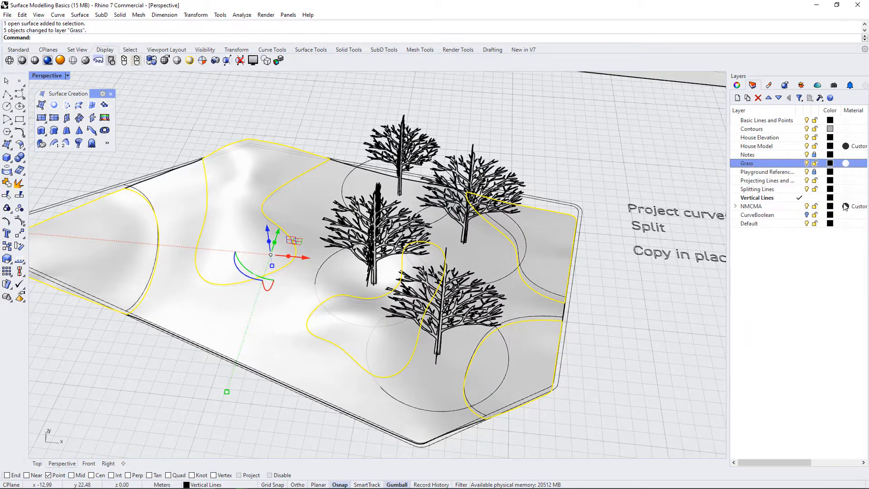
{"action": "left_click", "coordinate": [831, 163]}
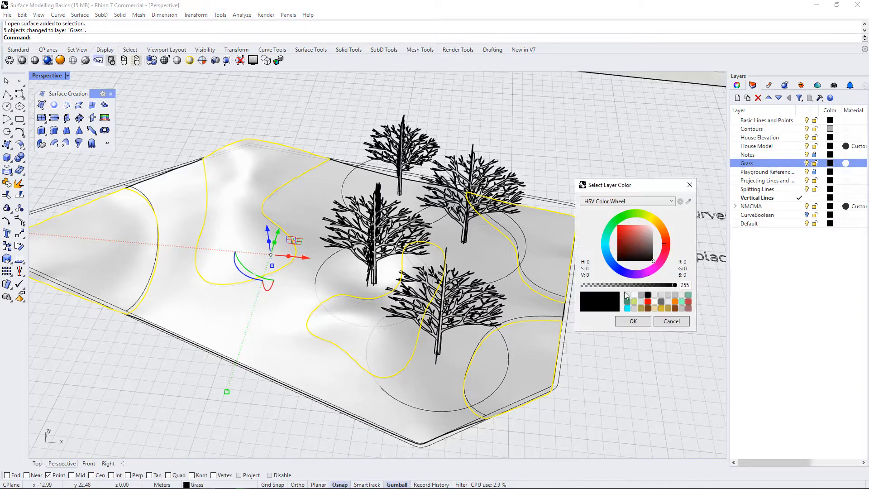
{"action": "left_click", "coordinate": [635, 229]}
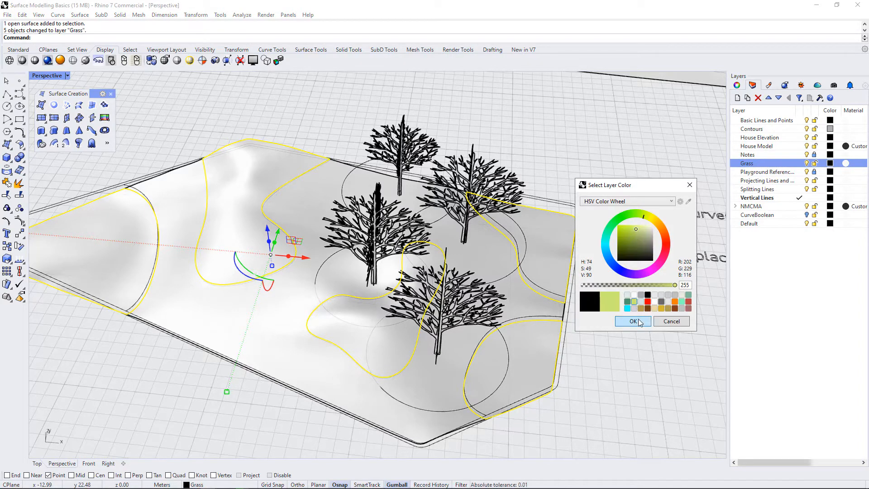
{"action": "left_click", "coordinate": [634, 322]}
{"action": "type", "text": "EXT"}
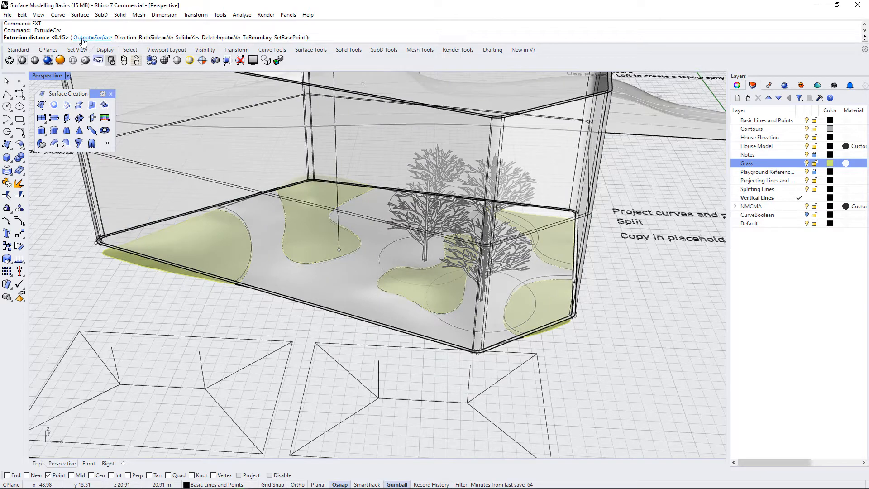
Extrude the boundary curve as a solid wall and set its height
{"action": "left_click", "coordinate": [93, 37]}
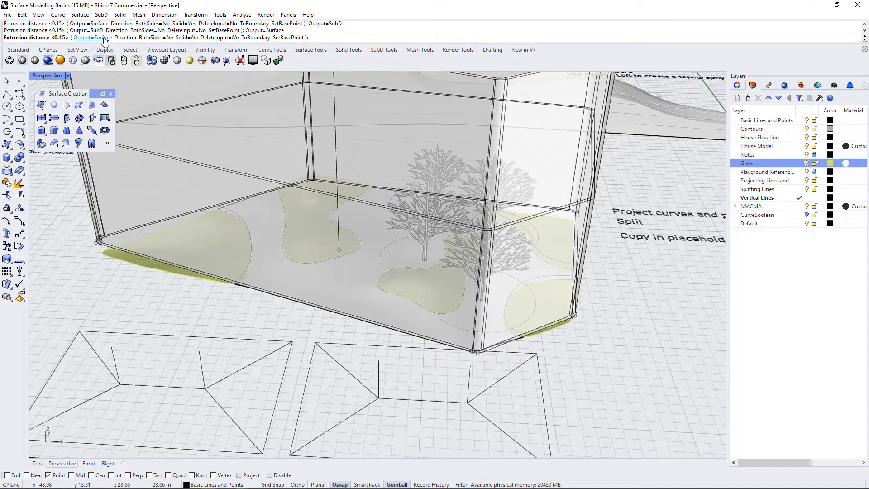
{"action": "mouse_move", "coordinate": [124, 37]}
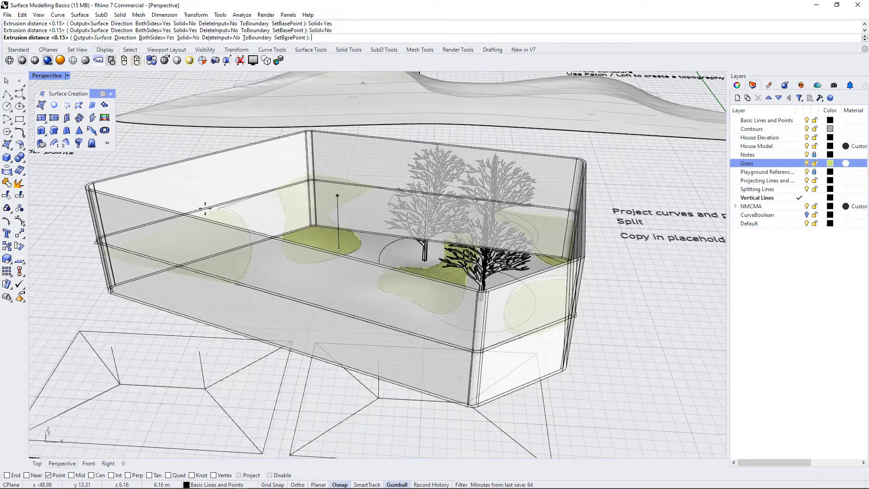
{"action": "scroll", "scroll_direction": "up", "scroll_amount": 3}
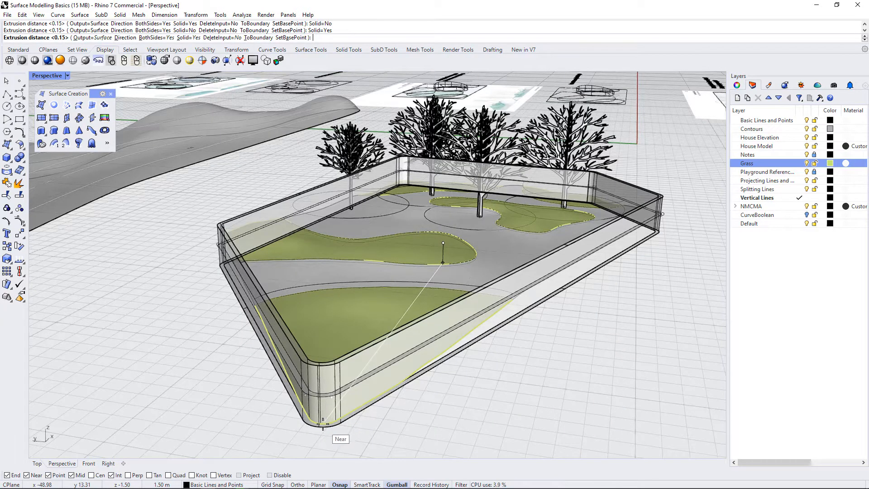
{"action": "mouse_move", "coordinate": [324, 424]}
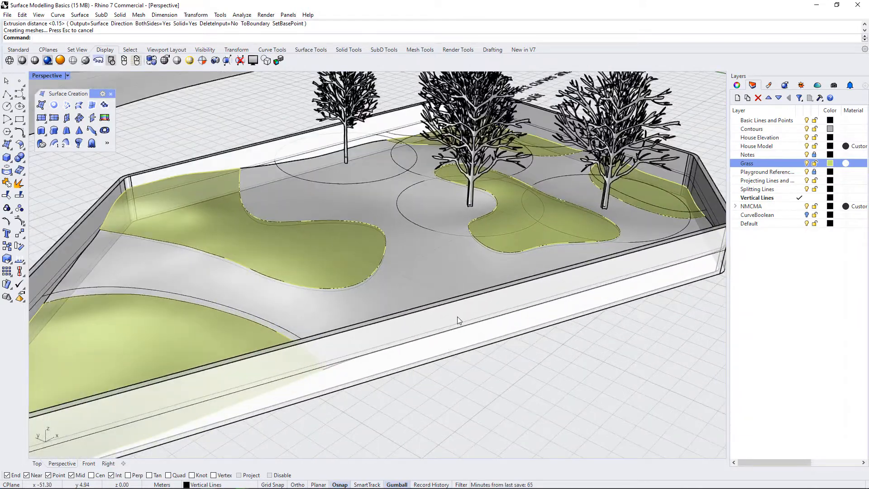
{"action": "mouse_move", "coordinate": [479, 320]}
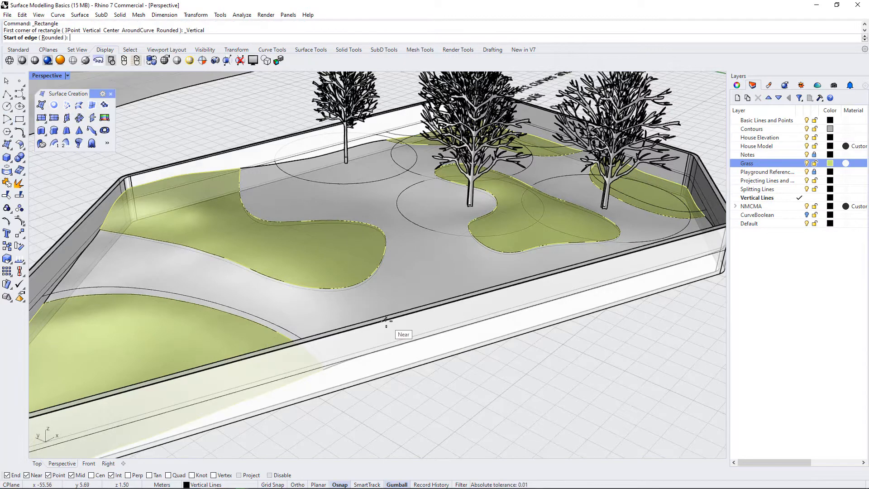
Draw a vertical rectangle on the wall's front face for the opening
{"action": "left_click", "coordinate": [387, 321]}
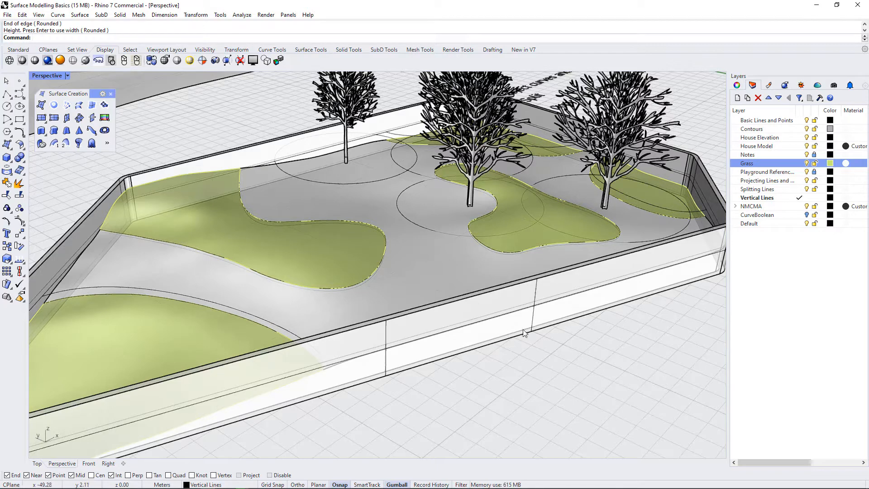
{"action": "mouse_move", "coordinate": [398, 332]}
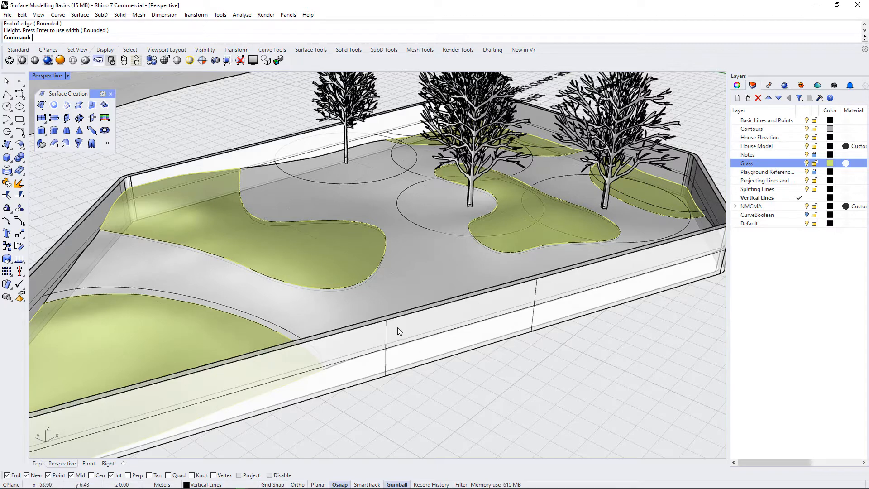
{"action": "mouse_move", "coordinate": [389, 337]}
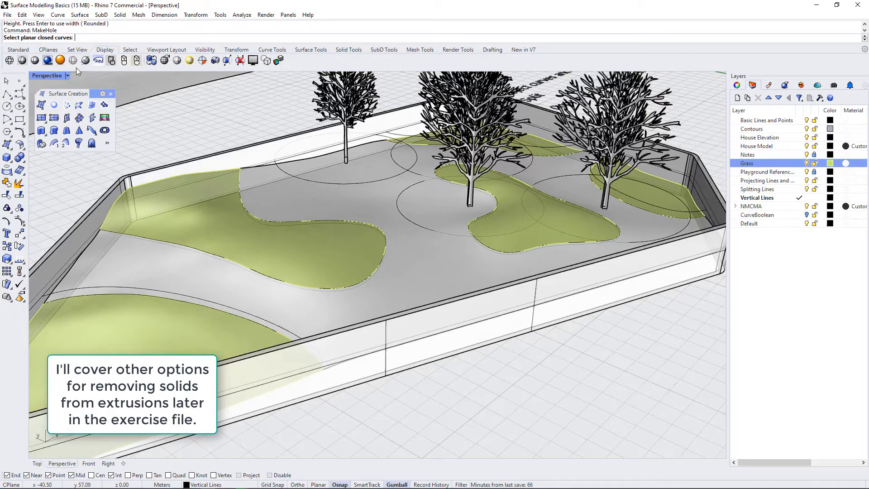
Use the rectangle with MakeHole to cut an opening through the perimeter wall polysurface
{"action": "left_click", "coordinate": [392, 337]}
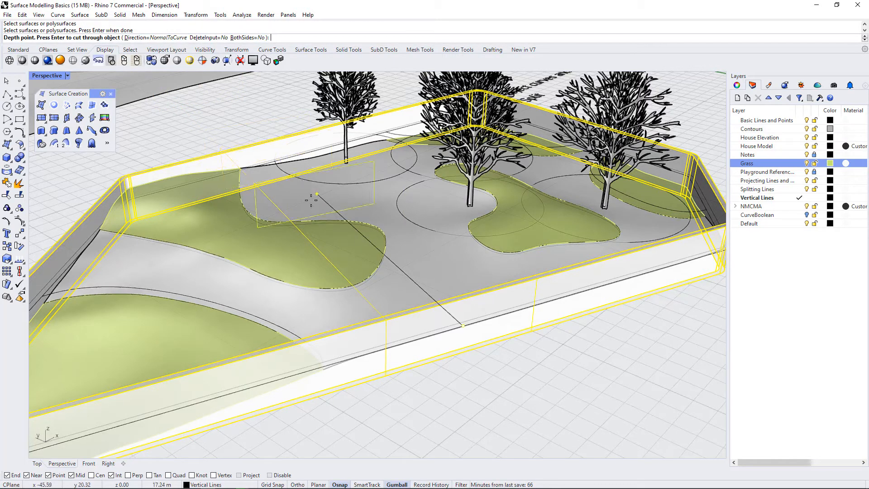
{"action": "mouse_move", "coordinate": [398, 337]}
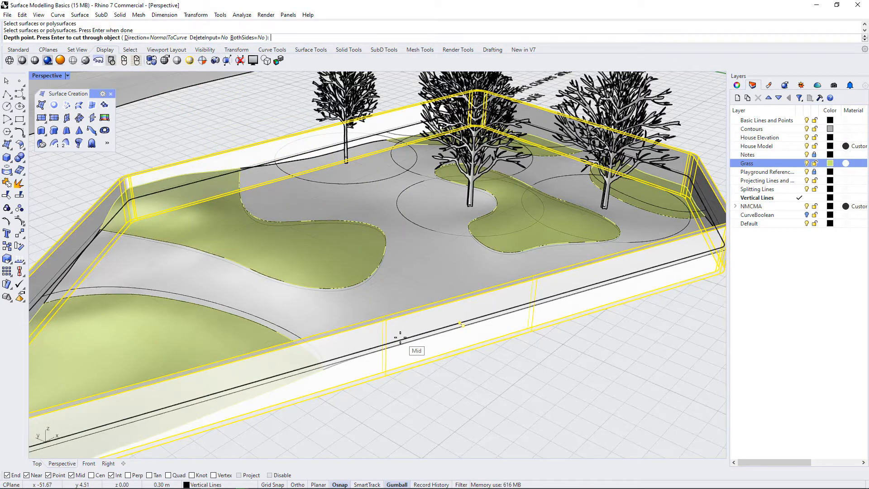
{"action": "mouse_move", "coordinate": [367, 365]}
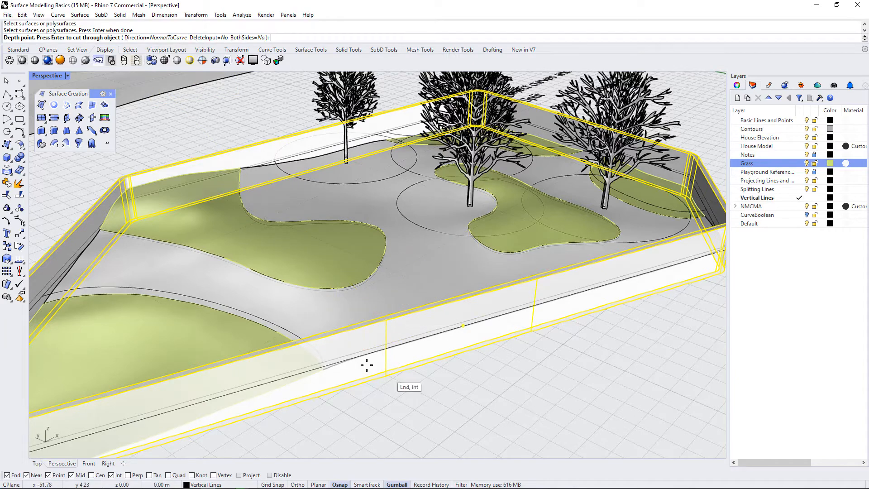
{"action": "scroll", "scroll_direction": "down", "scroll_amount": 3}
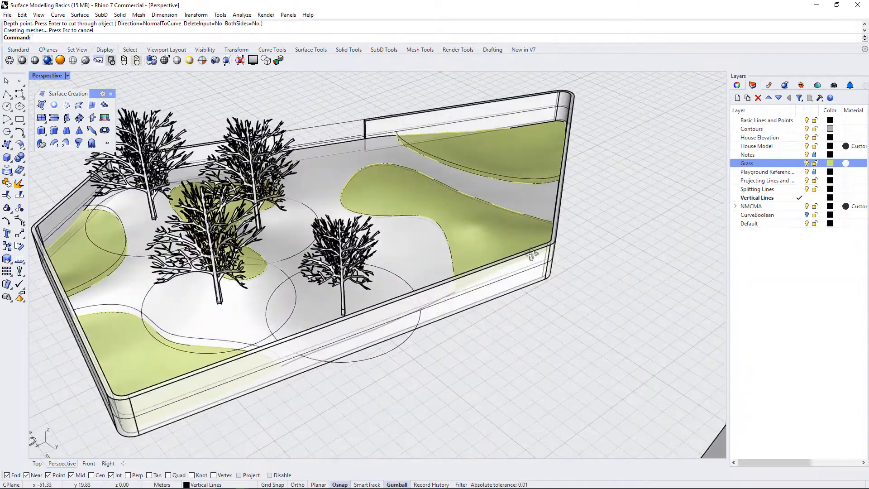
{"action": "scroll", "scroll_direction": "up", "scroll_amount": 3}
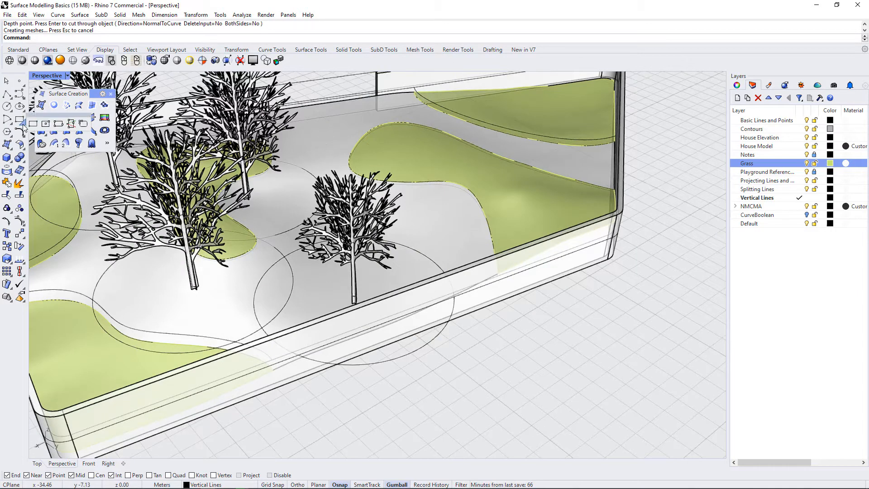